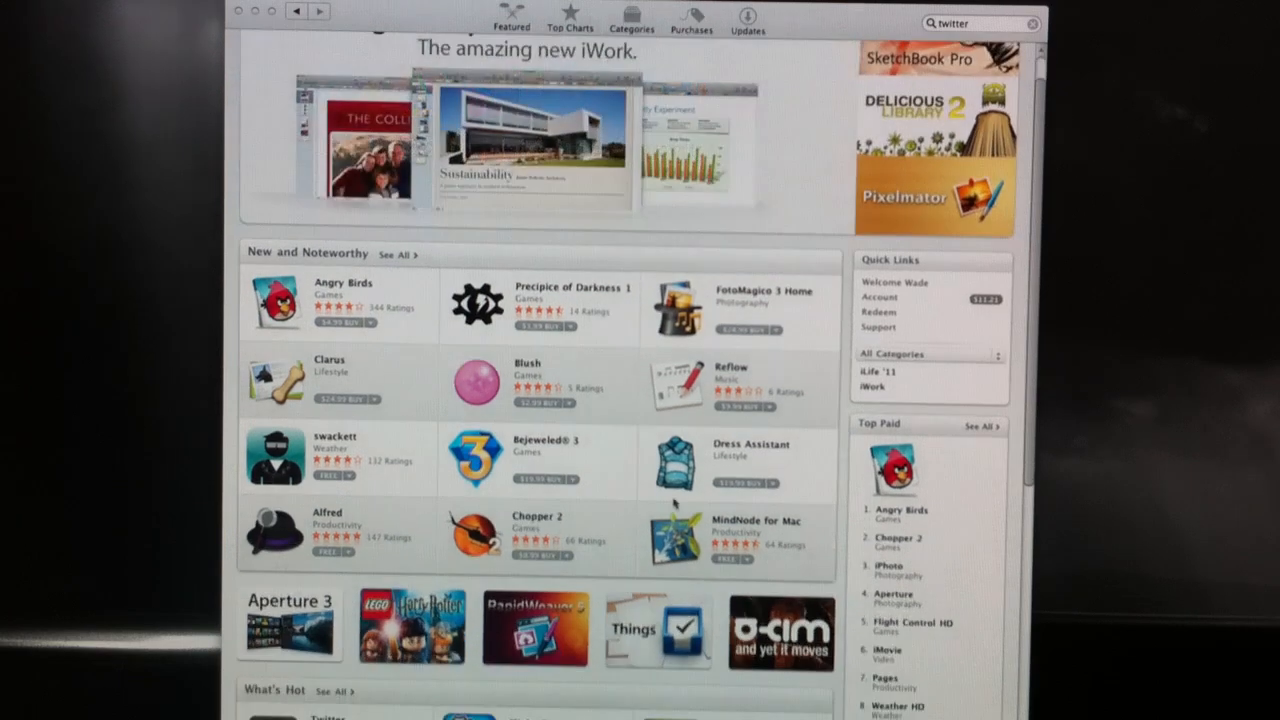
Switch to Top Charts and browse the top paid and top free app lists.
{"action": "scroll", "scroll_direction": "down", "scroll_amount": 3}
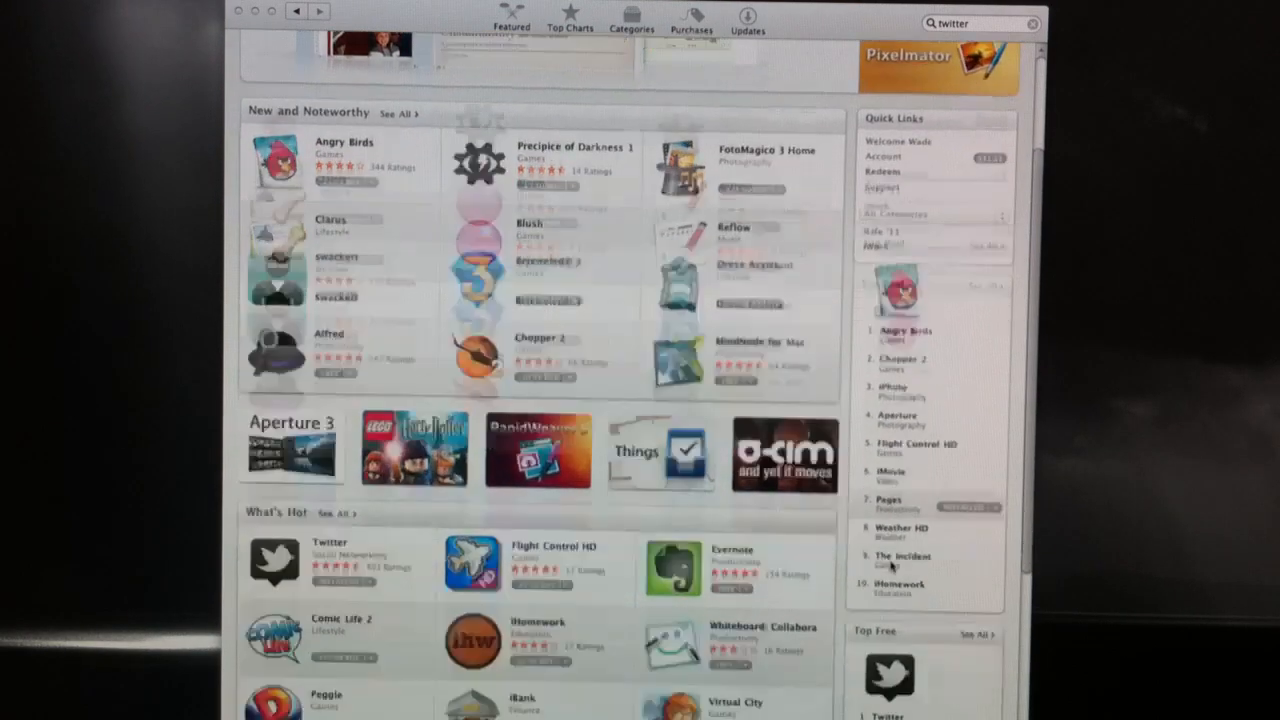
{"action": "scroll", "scroll_direction": "down", "scroll_amount": 3}
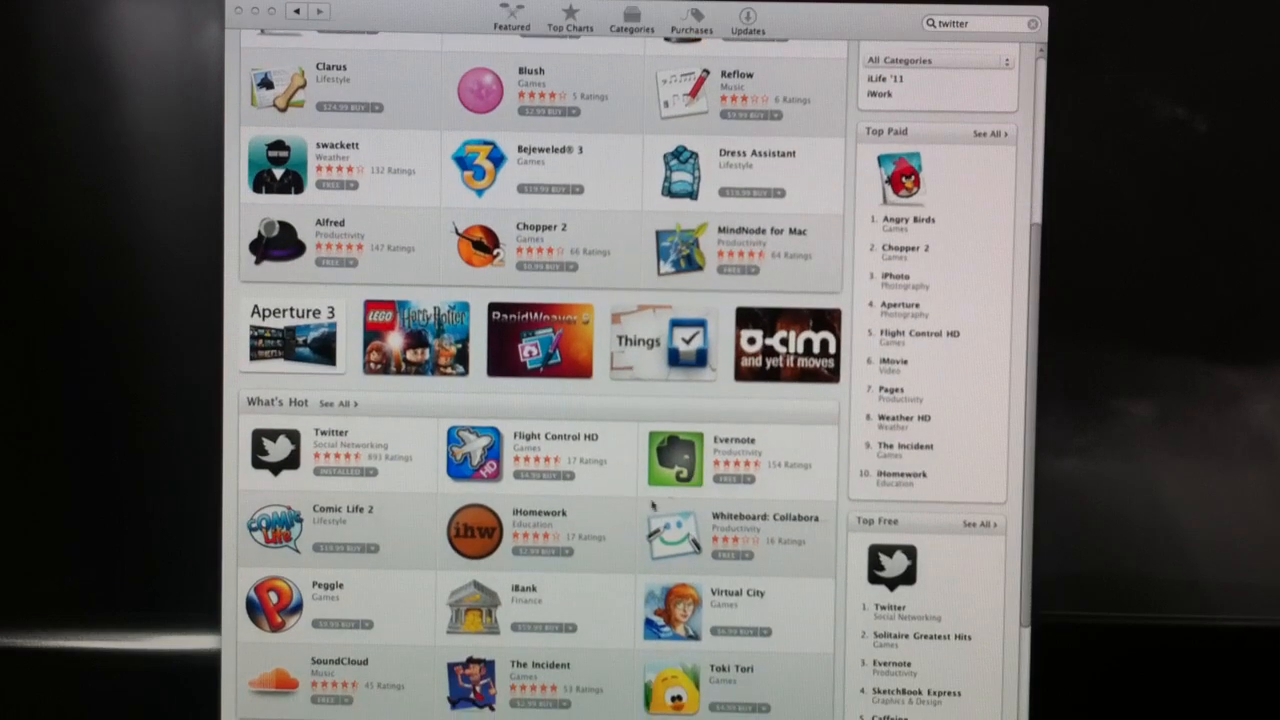
{"action": "scroll", "scroll_direction": "down", "scroll_amount": 3}
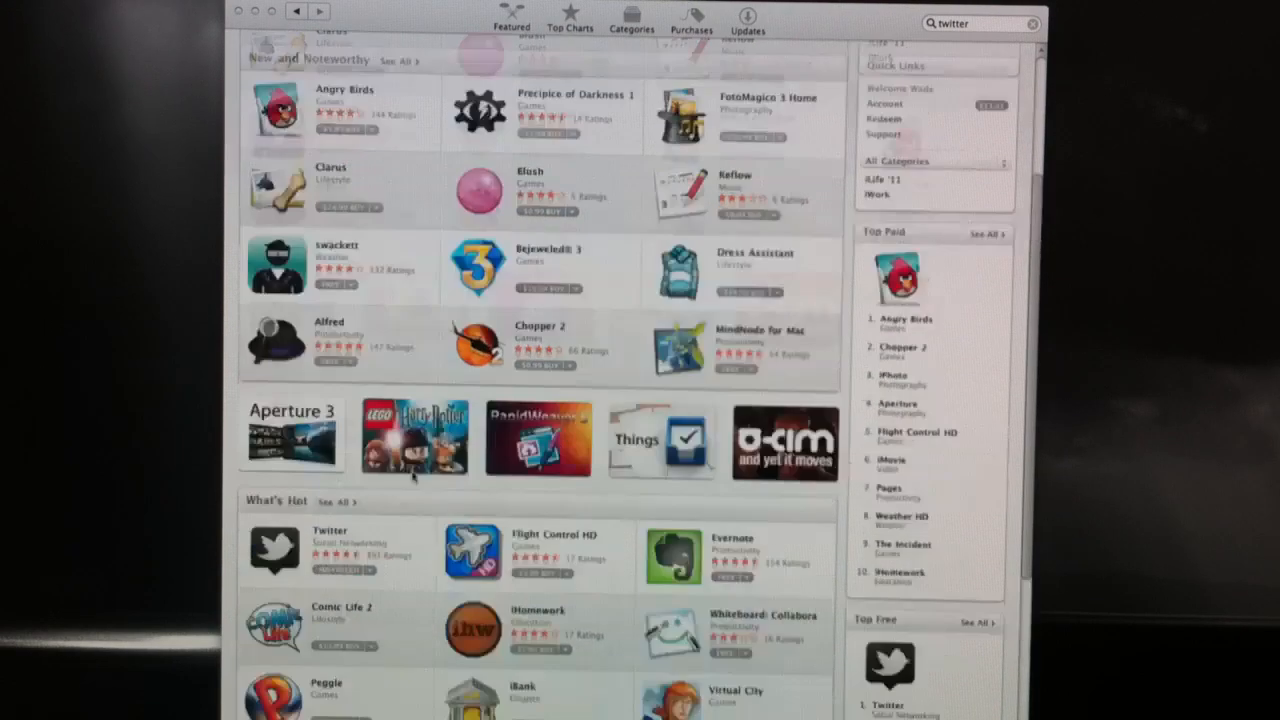
{"action": "scroll", "scroll_direction": "up", "scroll_amount": 3}
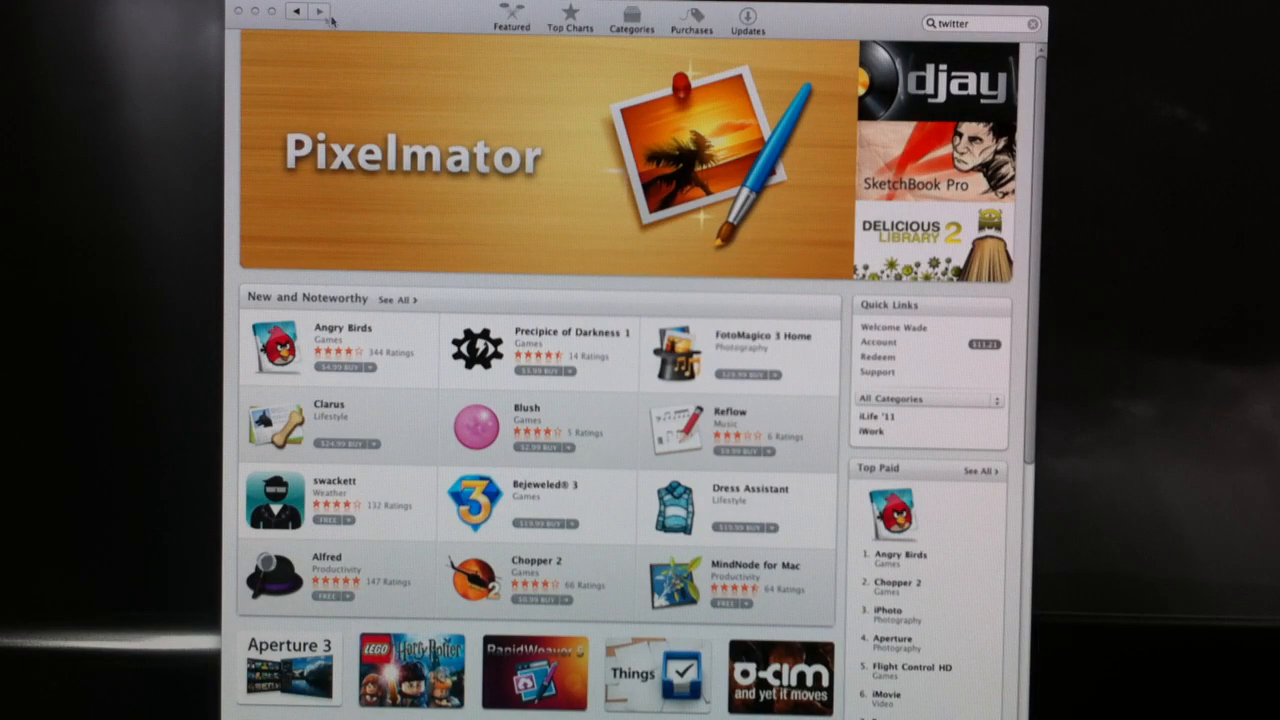
{"action": "mouse_move", "coordinate": [708, 30]}
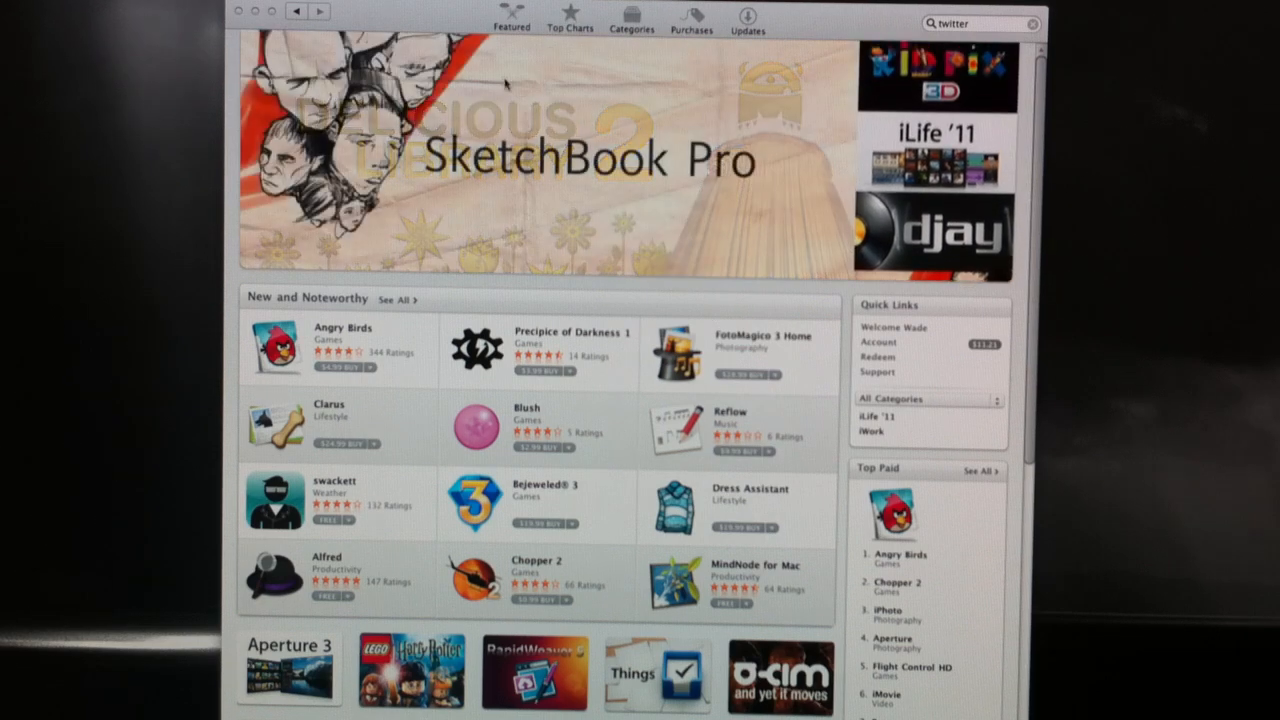
{"action": "left_click", "coordinate": [568, 20]}
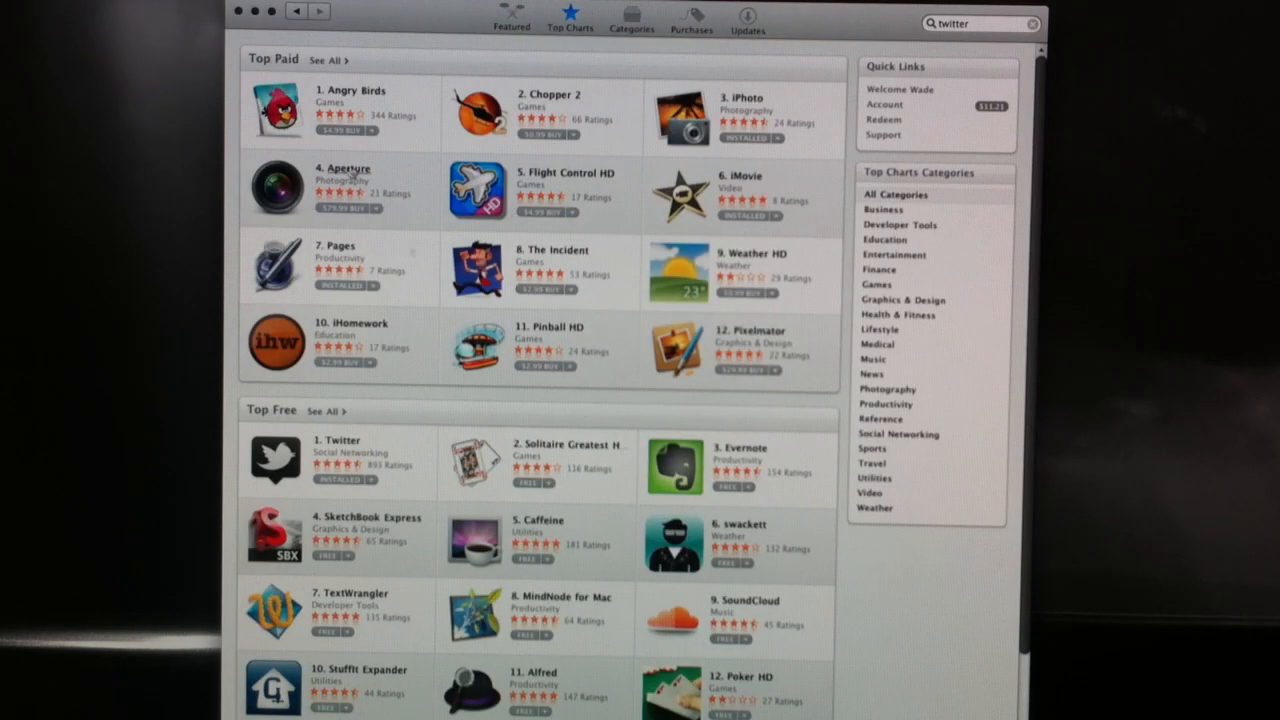
{"action": "scroll", "scroll_direction": "down", "scroll_amount": 3}
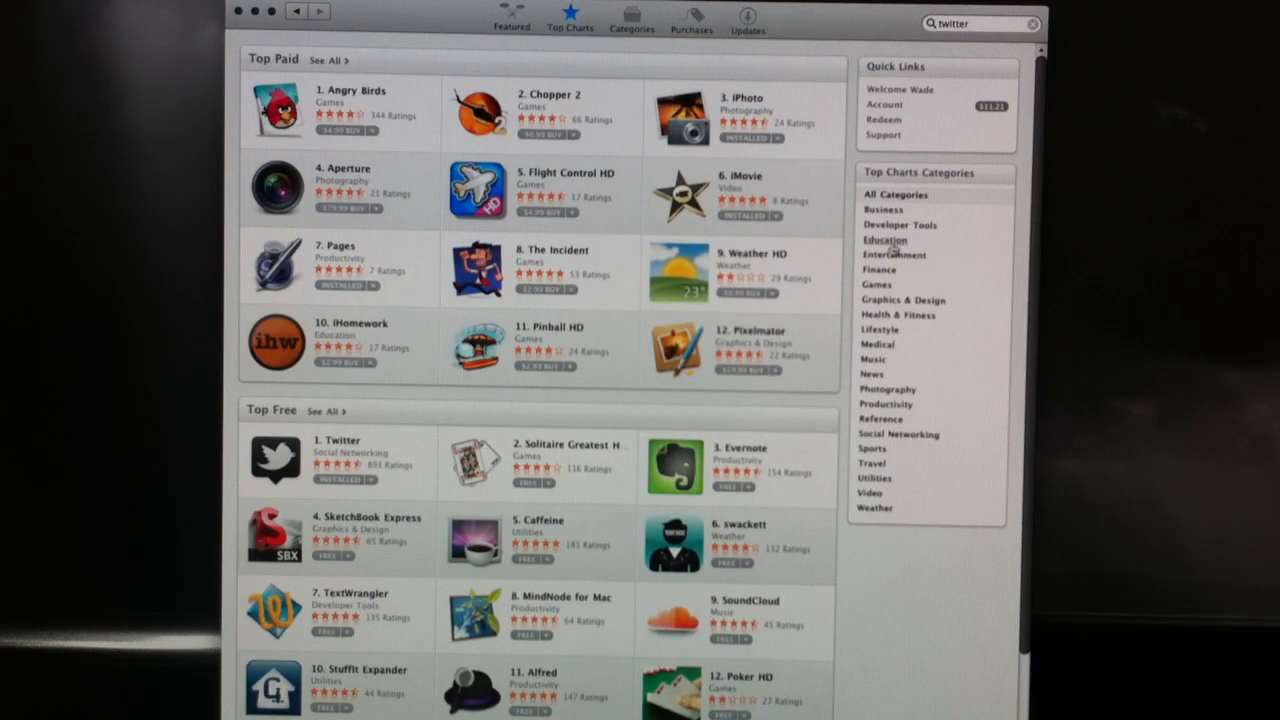
Browse the Categories grid, then show Purchases listing Twitter as installed.
{"action": "left_click", "coordinate": [626, 20]}
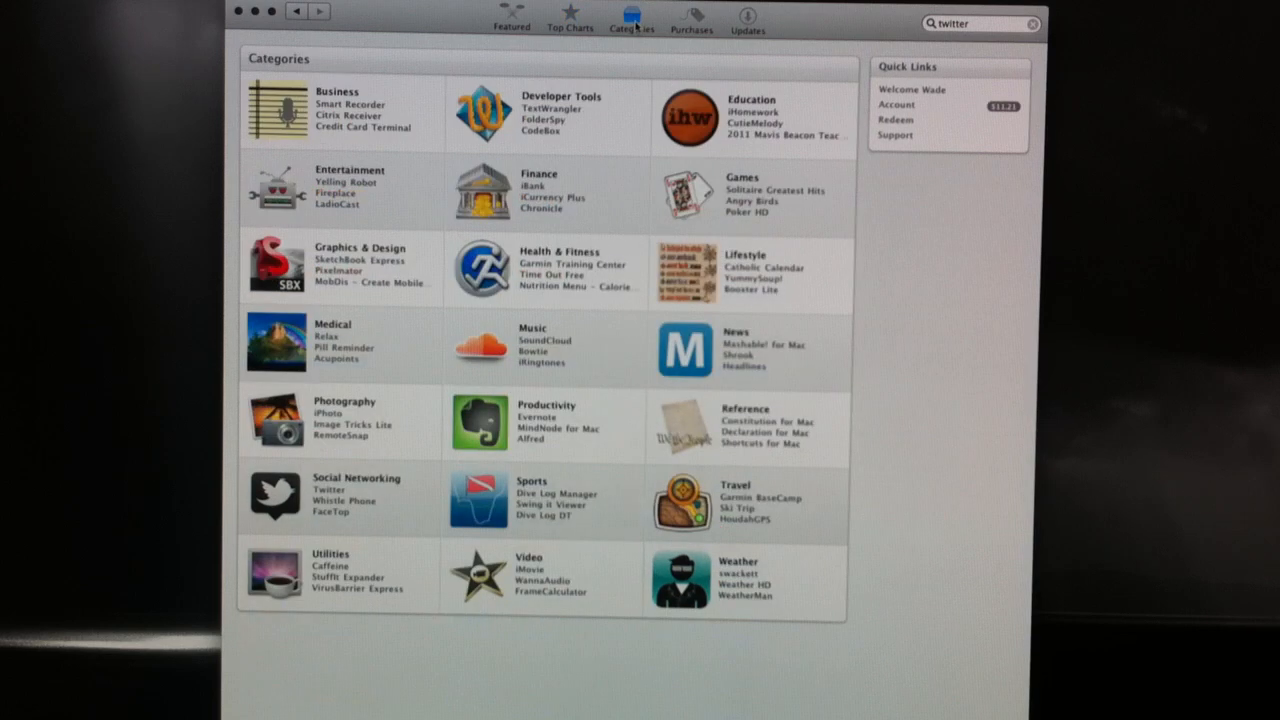
{"action": "mouse_move", "coordinate": [632, 152]}
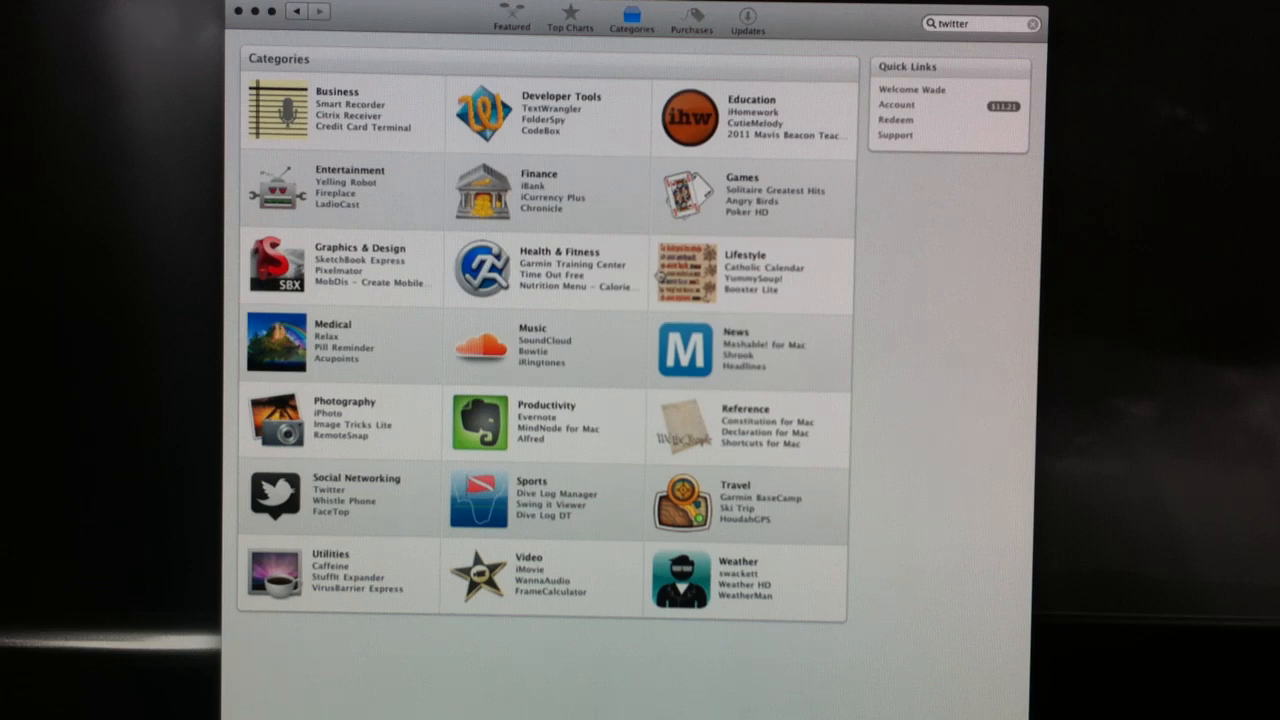
{"action": "mouse_move", "coordinate": [532, 248]}
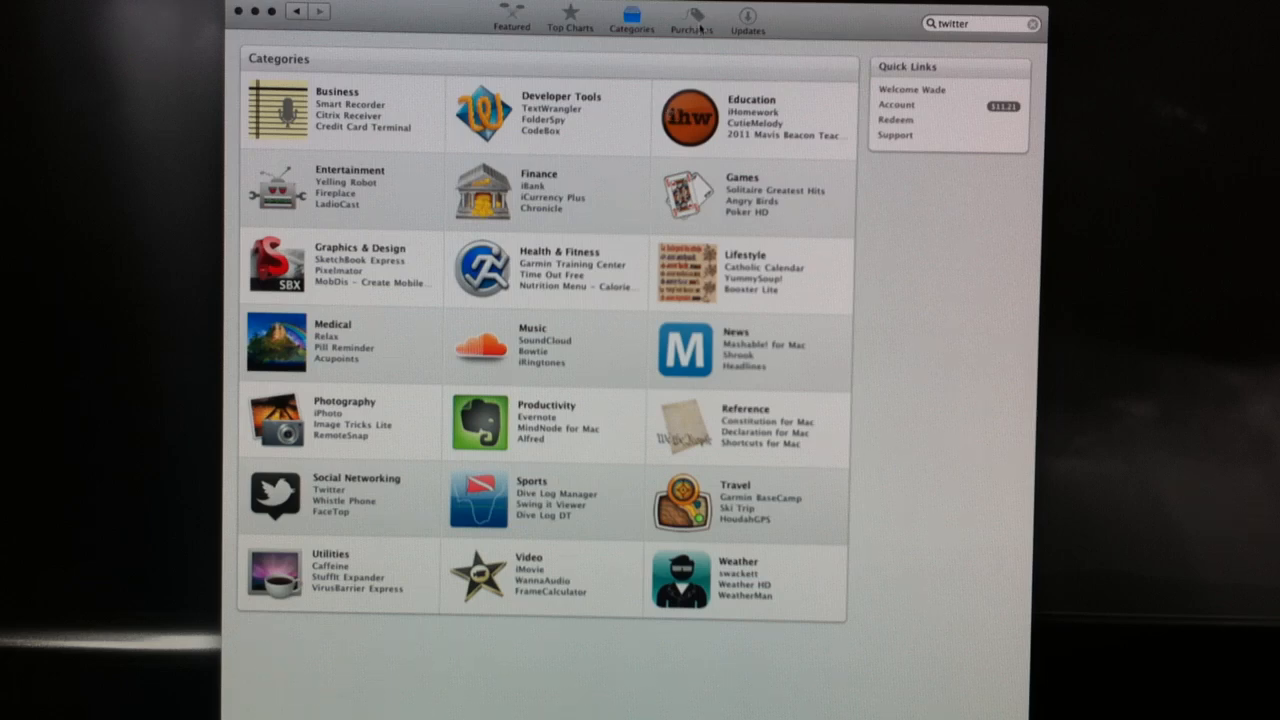
{"action": "left_click", "coordinate": [692, 22]}
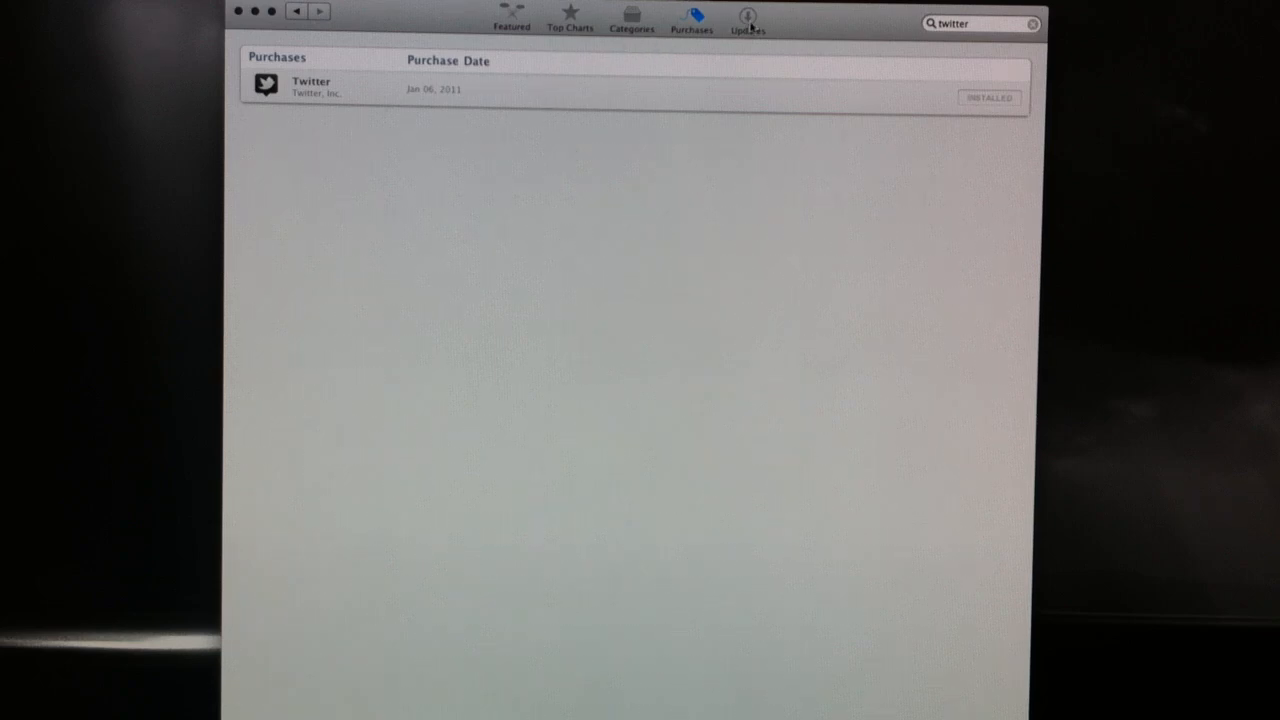
Check Updates shows all apps up to date, then return to Featured.
{"action": "left_click", "coordinate": [748, 18]}
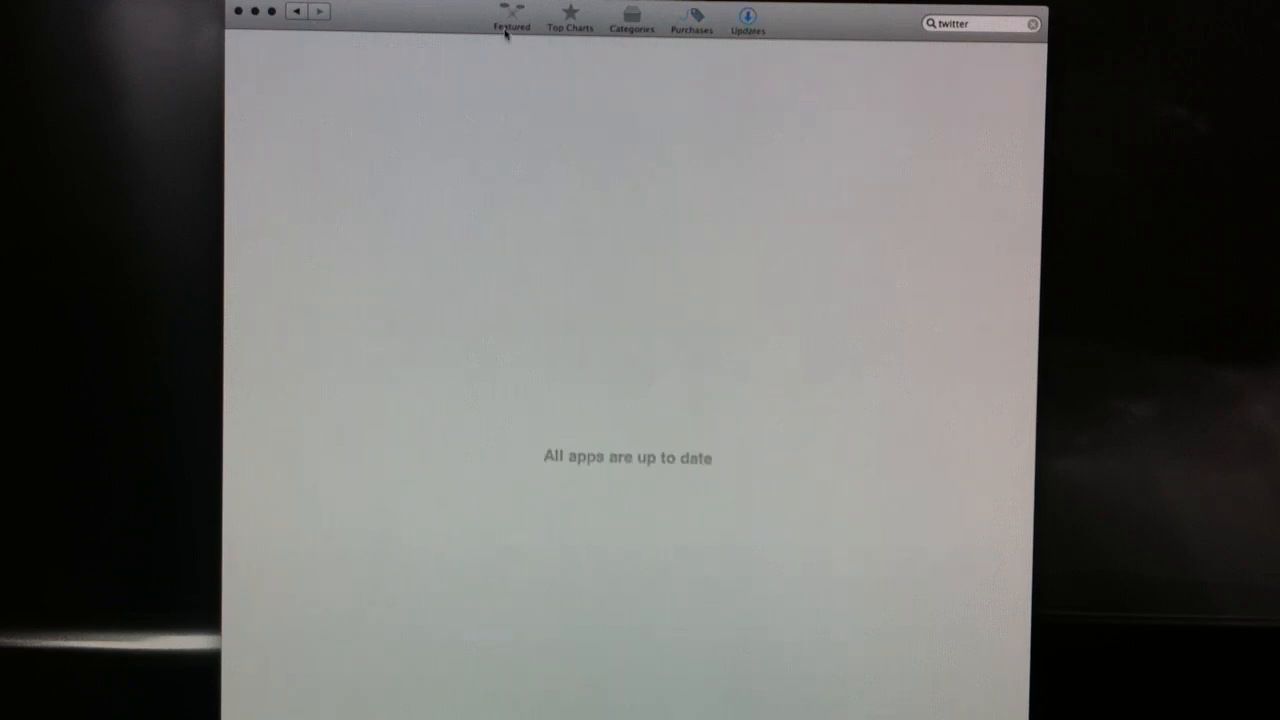
{"action": "left_click", "coordinate": [506, 20]}
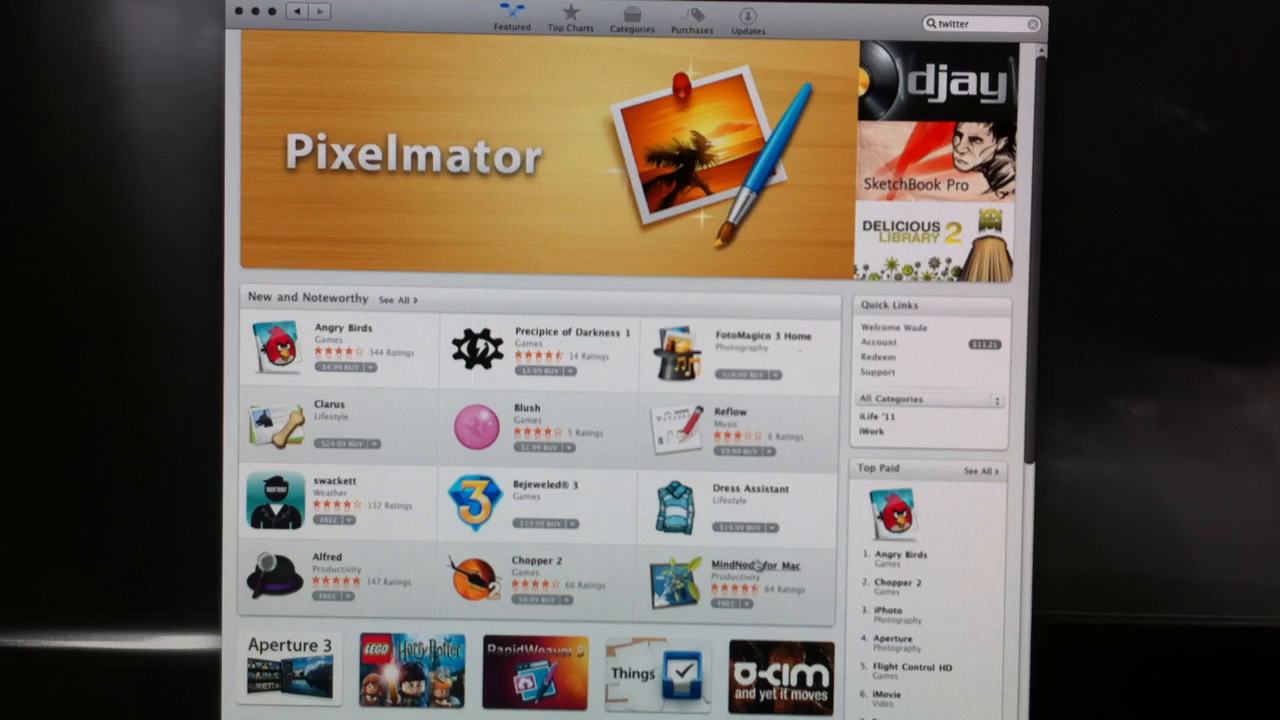
Show the Software Update pane in System Preferences with its last successful check.
{"action": "scroll", "scroll_direction": "down", "scroll_amount": 3}
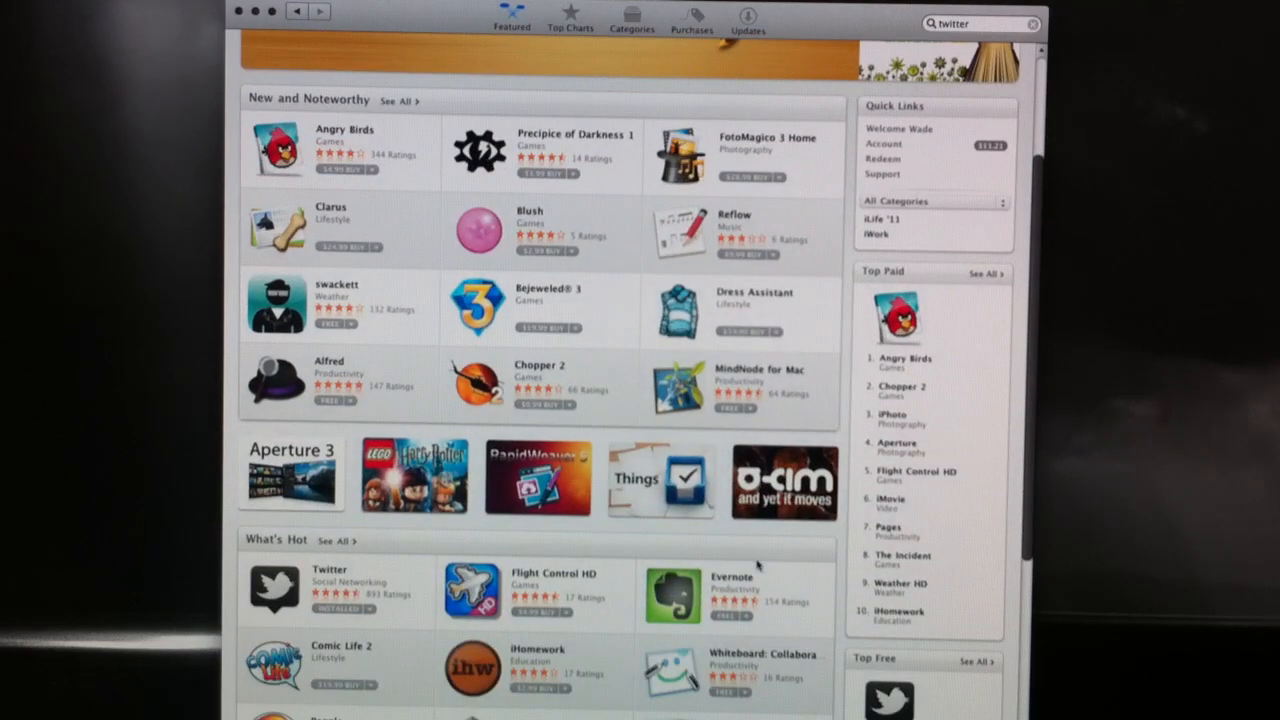
{"action": "scroll", "scroll_direction": "up", "scroll_amount": 3}
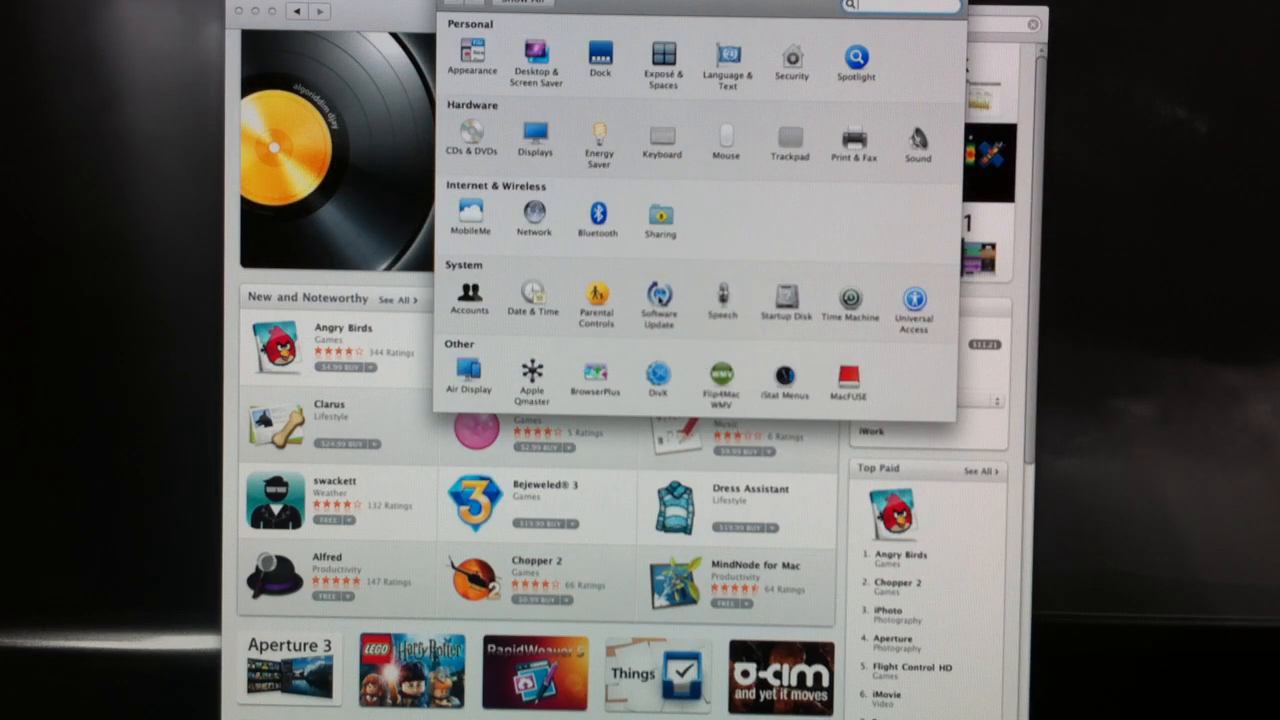
{"action": "left_click", "coordinate": [658, 296]}
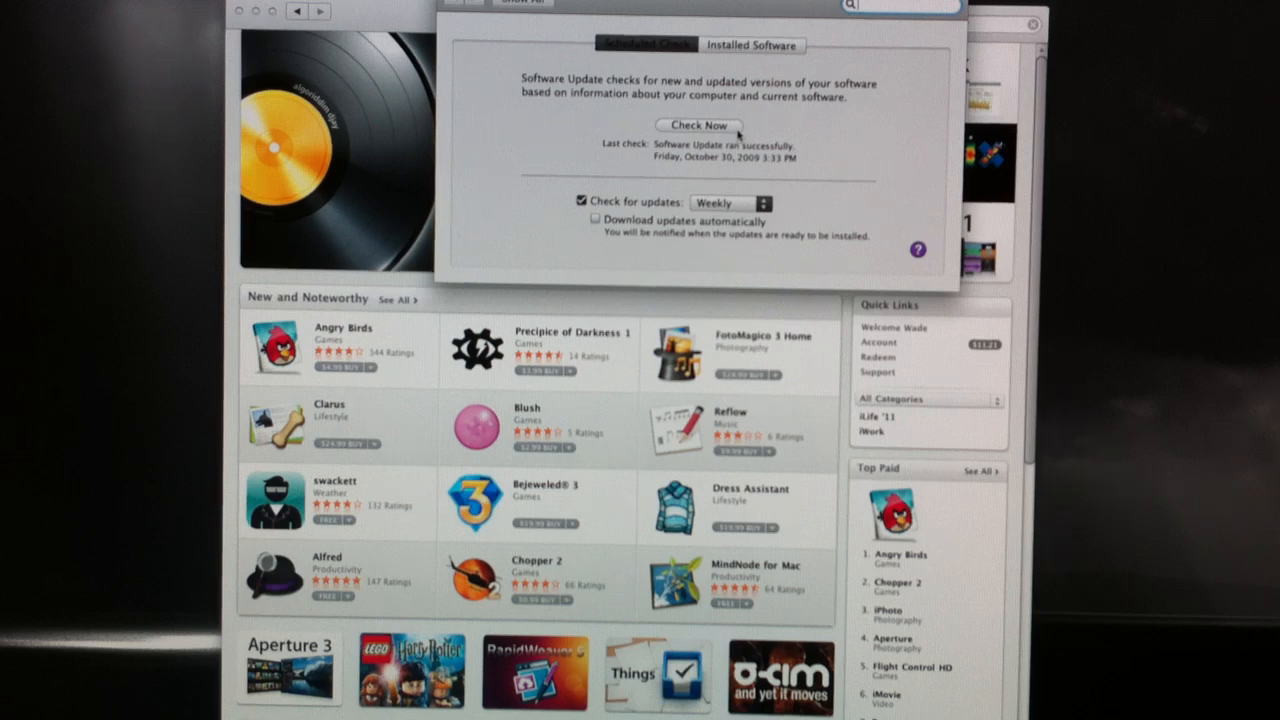